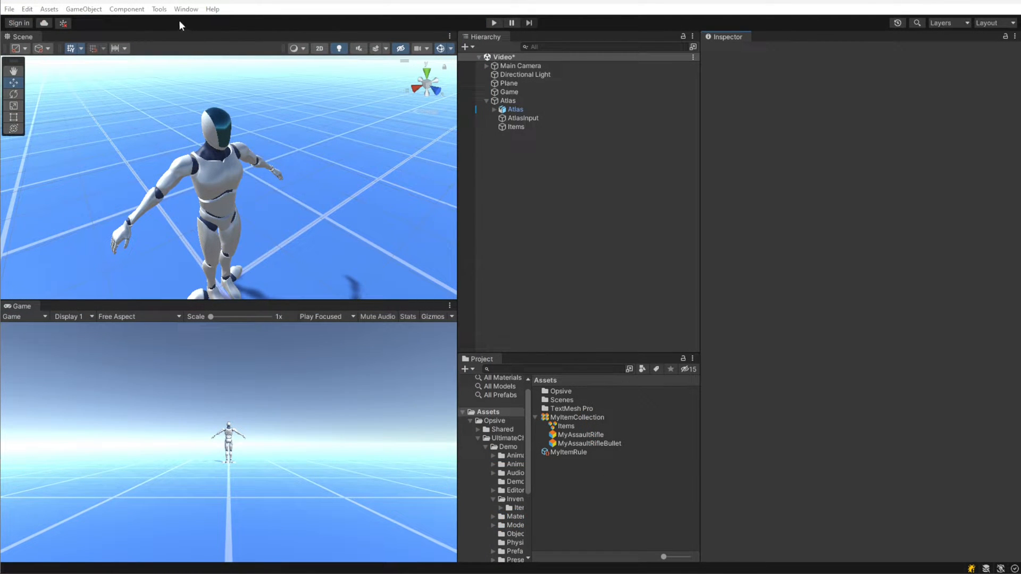
# Open the Ultimate Character Controller Character Manager and move it beside the Project assets.
pyautogui.click(159, 8)
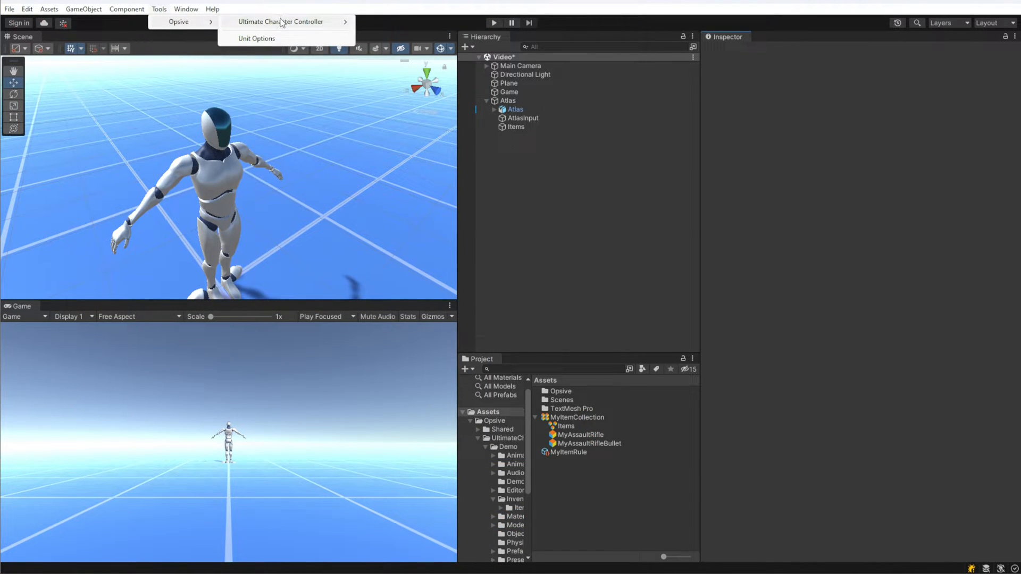
pyautogui.click(281, 21)
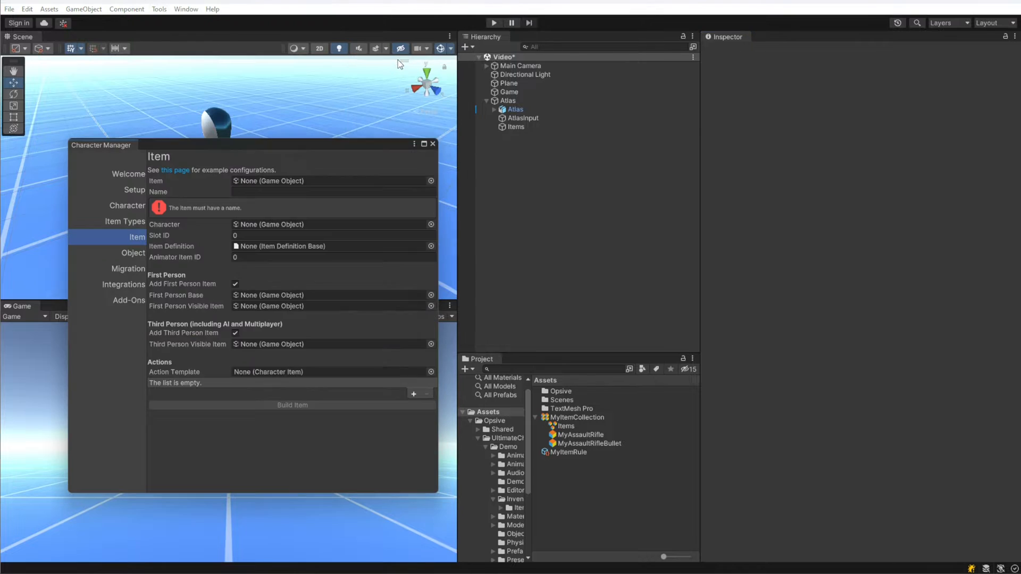
pyautogui.moveTo(101, 144); pyautogui.dragTo(137, 134)
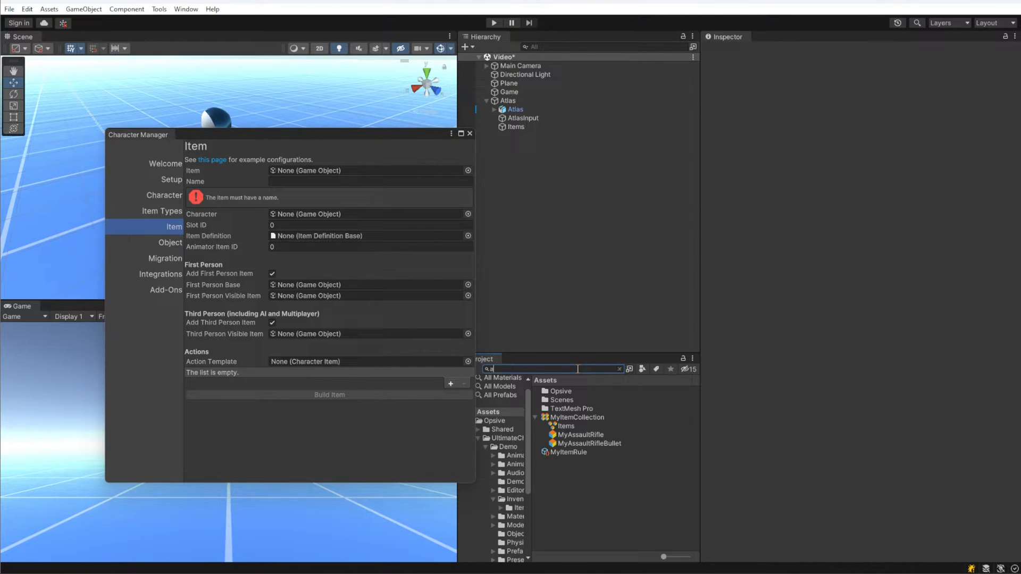
# Search the Project assets for 'assault' to find the AssaultRifle model.
pyautogui.write('ssault')
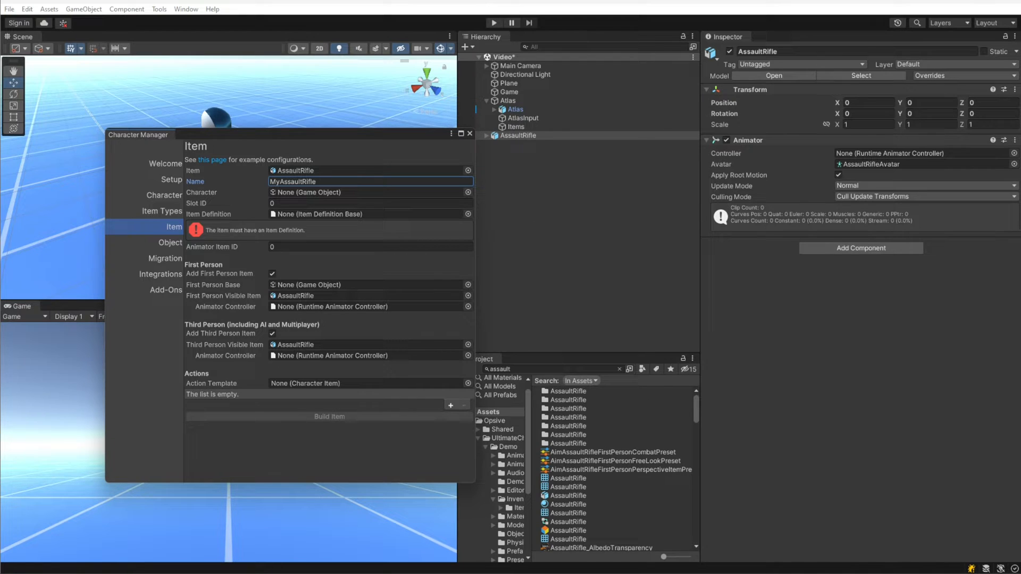
pyautogui.moveTo(186, 200)
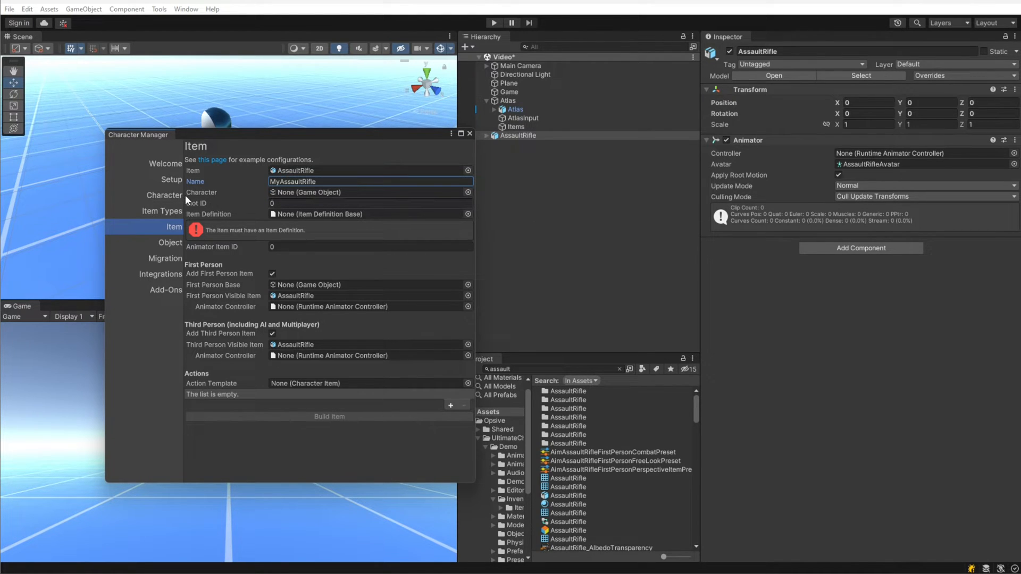
pyautogui.click(164, 195)
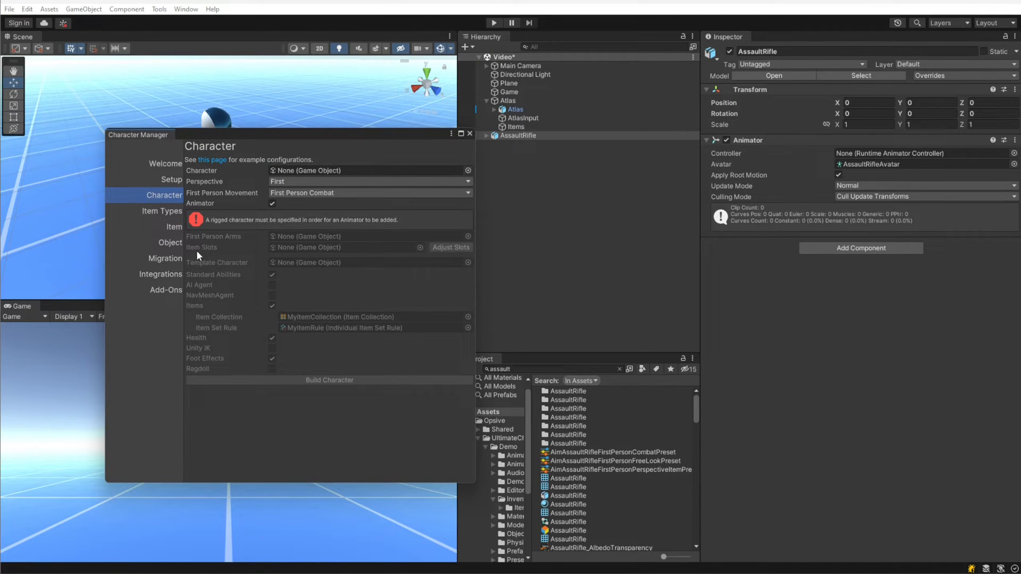
pyautogui.moveTo(209, 255)
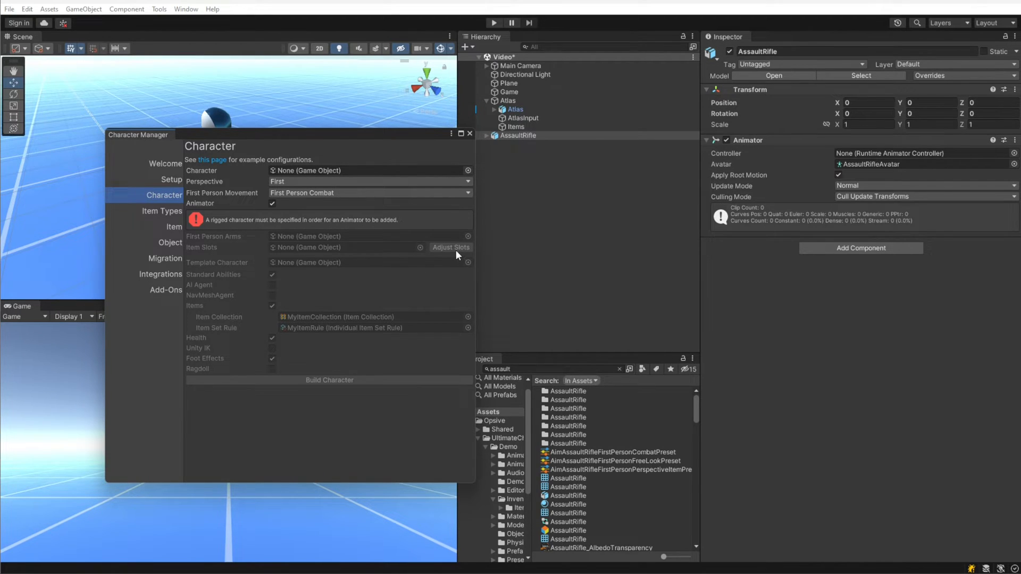
pyautogui.moveTo(389, 260)
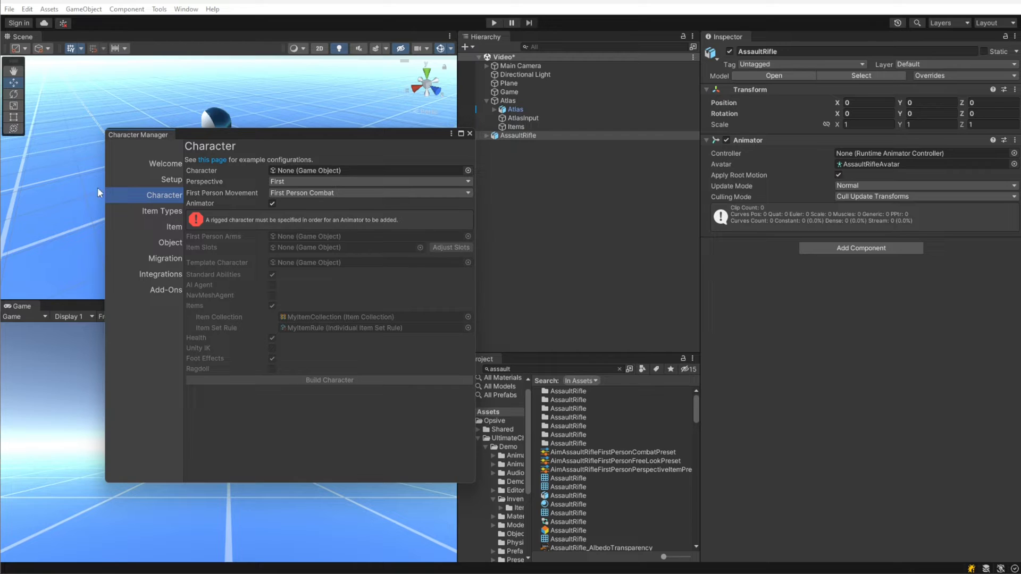
pyautogui.click(174, 226)
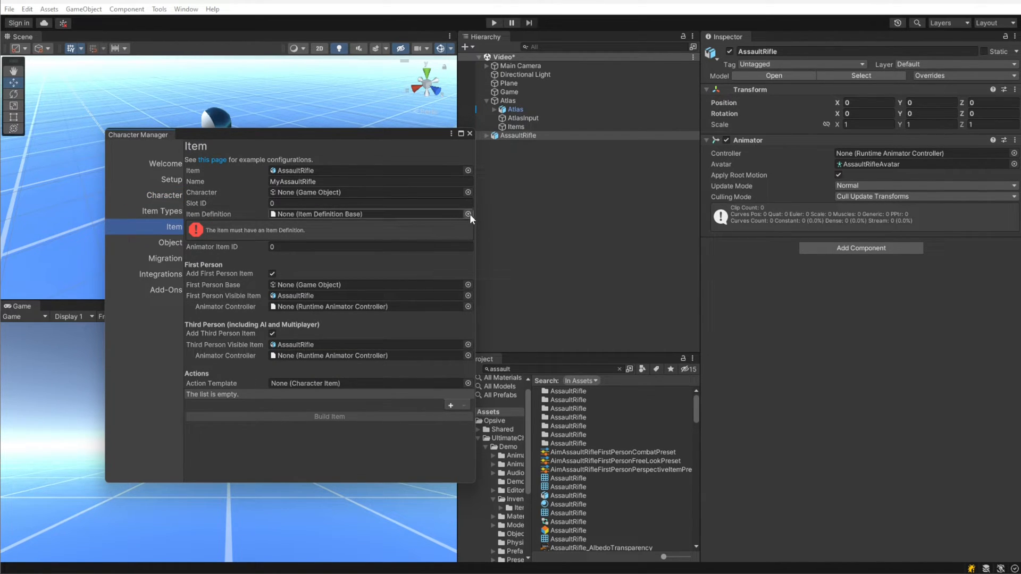
# Pick MyAssaultRifle in the Item Definition picker, filtering by 'my'.
pyautogui.click(467, 214)
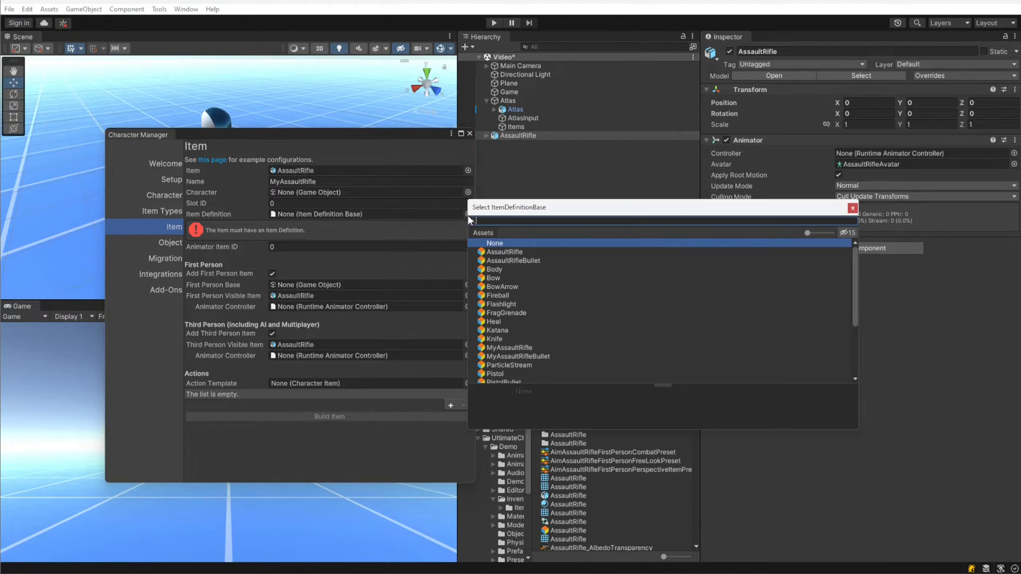
pyautogui.write('my')
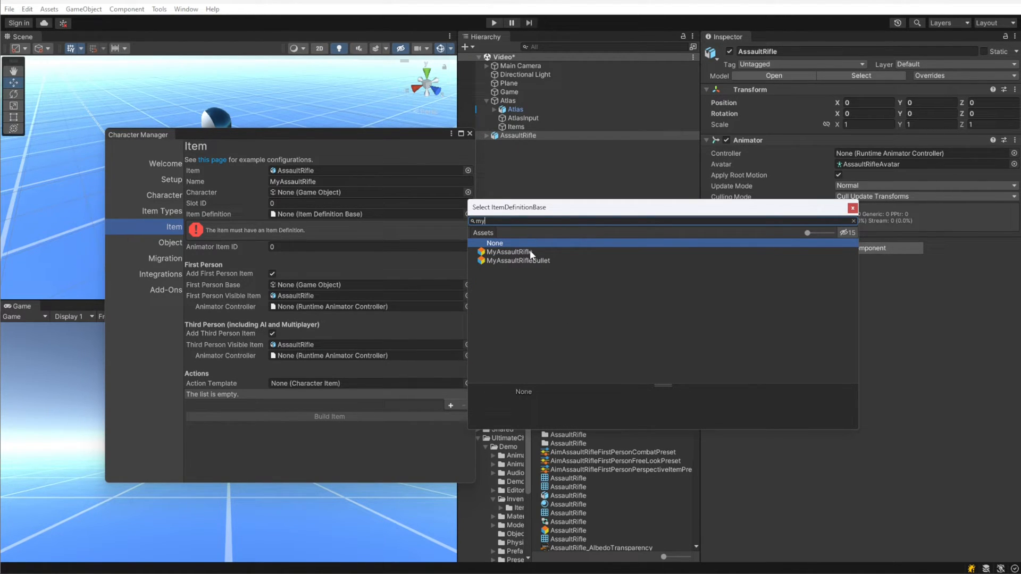
pyautogui.click(510, 253)
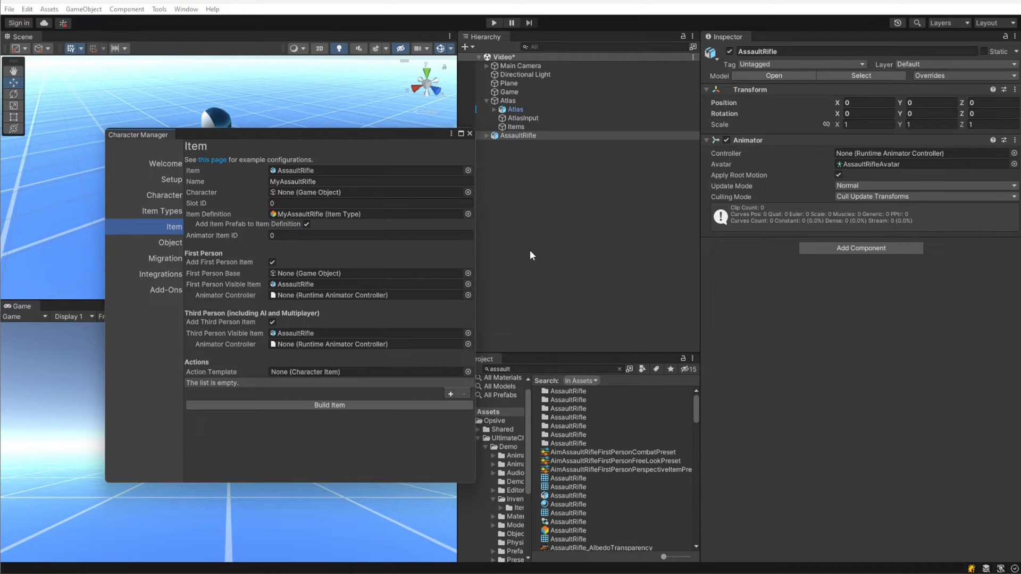
# Review the Item Types list, then set the Animator Item ID to 1.
pyautogui.click(369, 213)
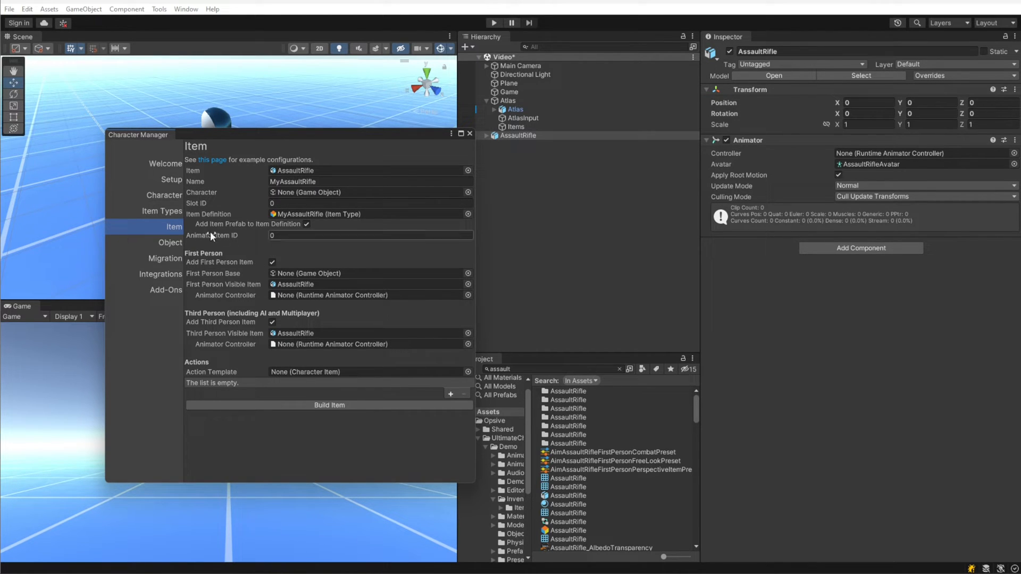
pyautogui.click(160, 212)
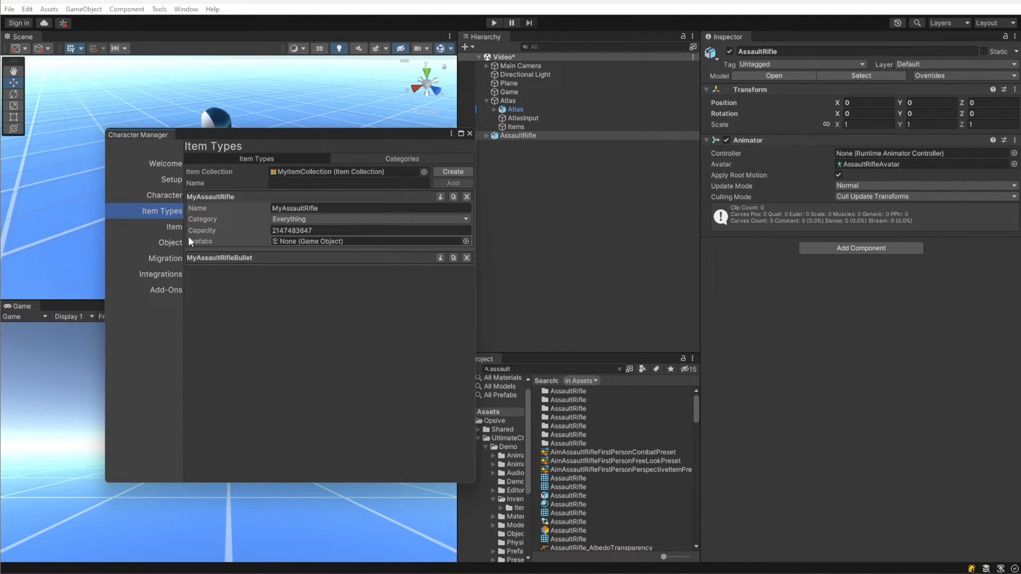
pyautogui.click(173, 226)
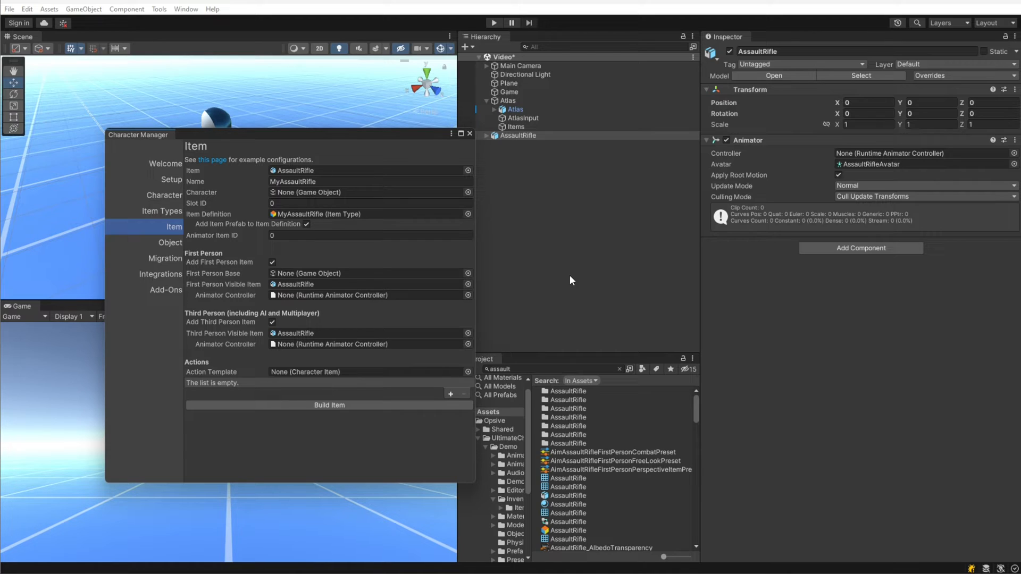
pyautogui.moveTo(182, 244)
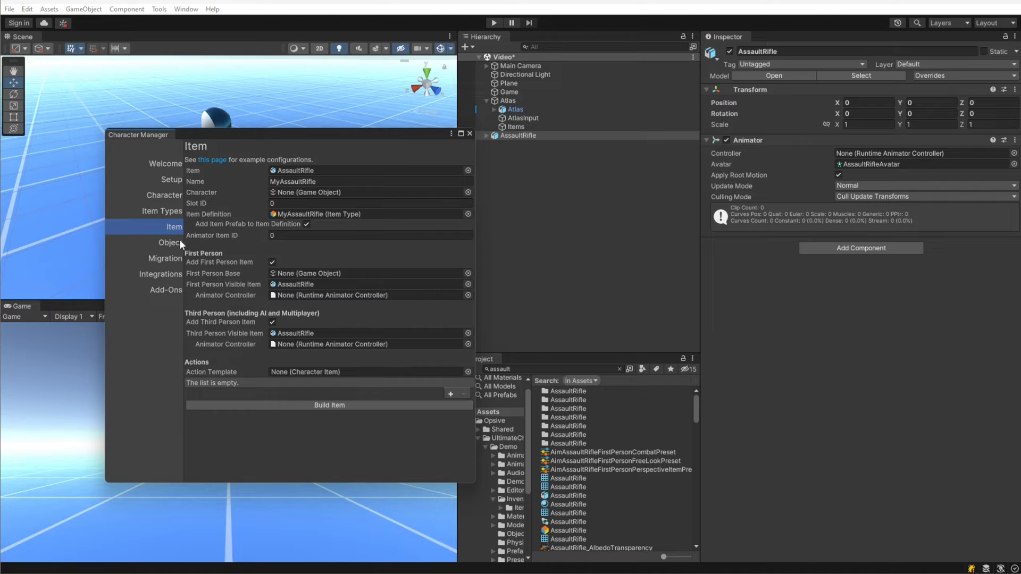
pyautogui.click(369, 235)
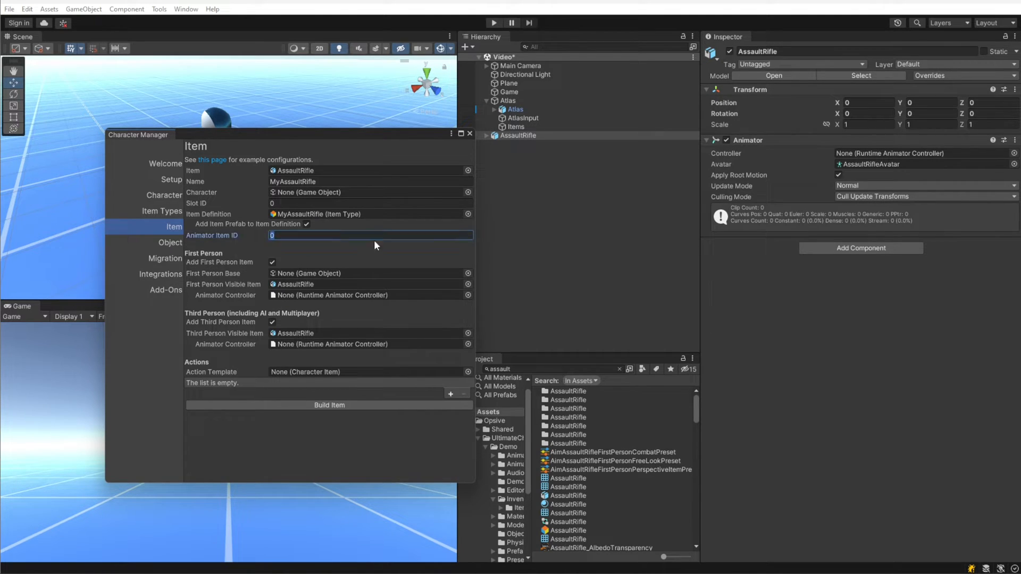
pyautogui.write('1')
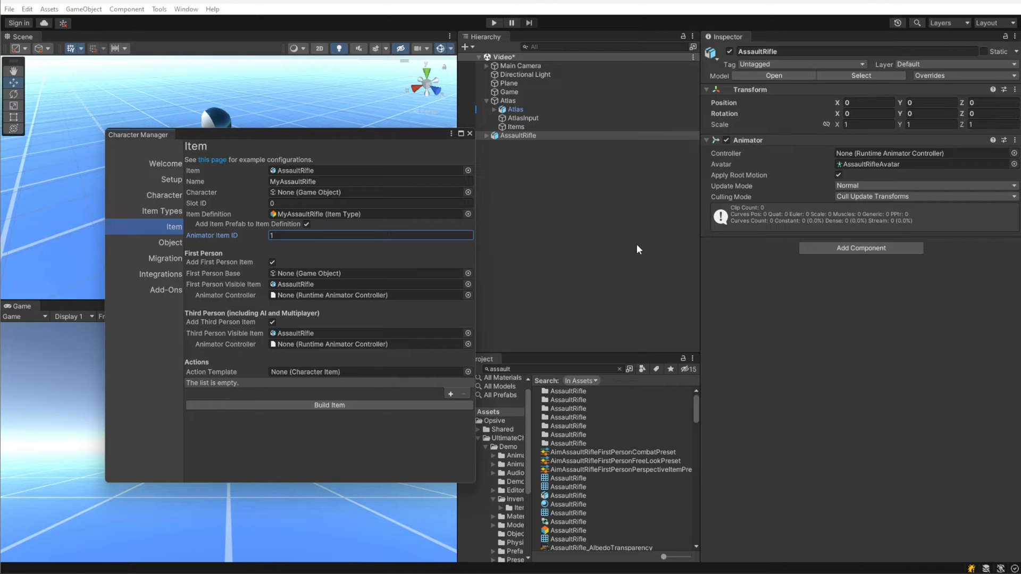
pyautogui.moveTo(446, 284)
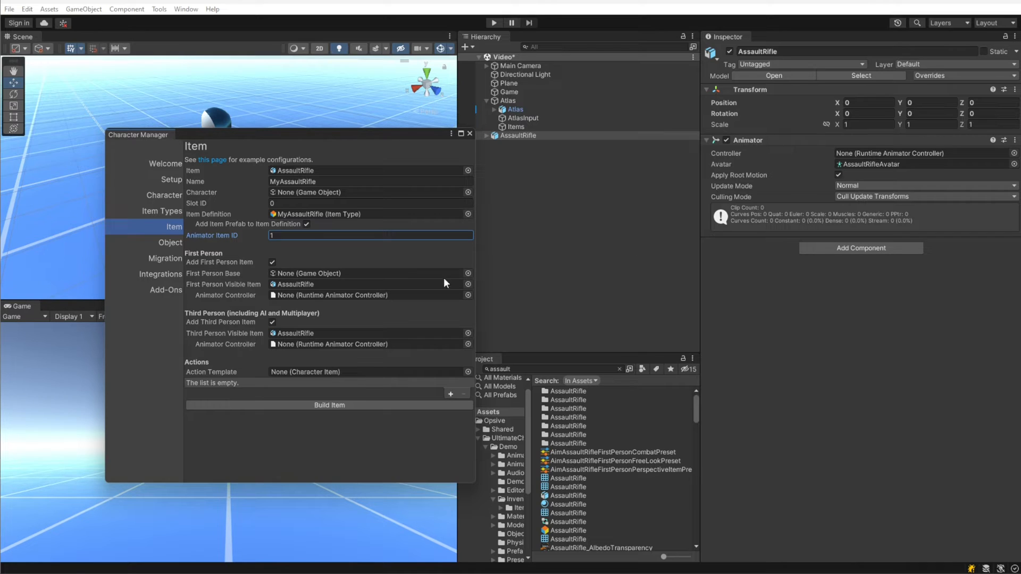
# Uncheck Add First Person Item so only third-person visuals are created.
pyautogui.click(272, 262)
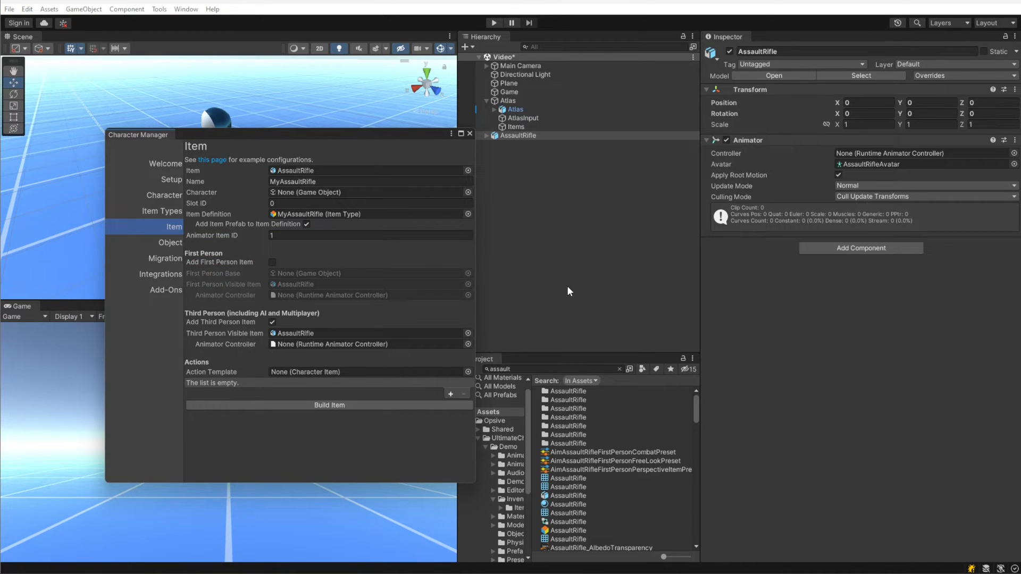
pyautogui.moveTo(168, 329)
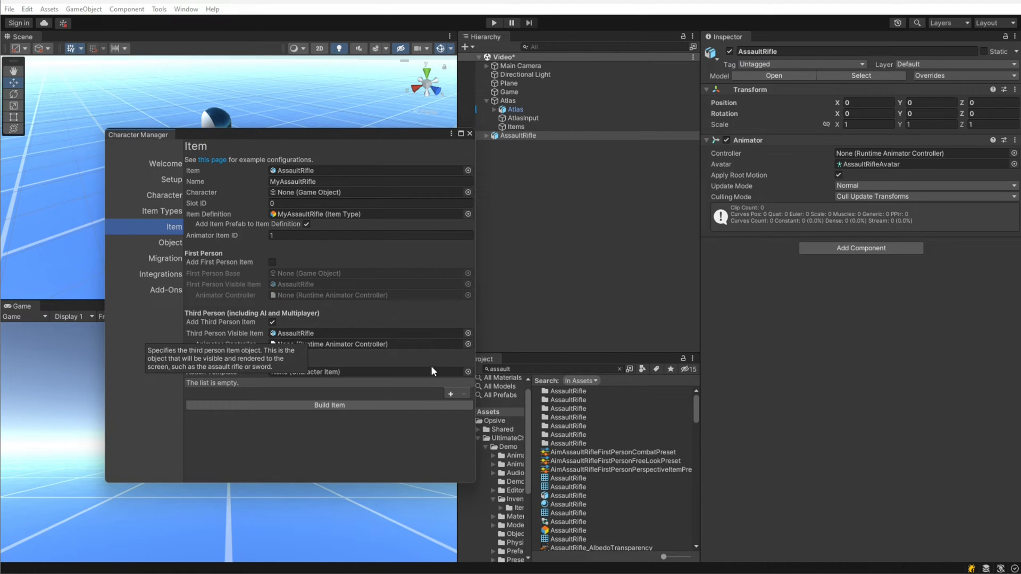
pyautogui.moveTo(470, 350)
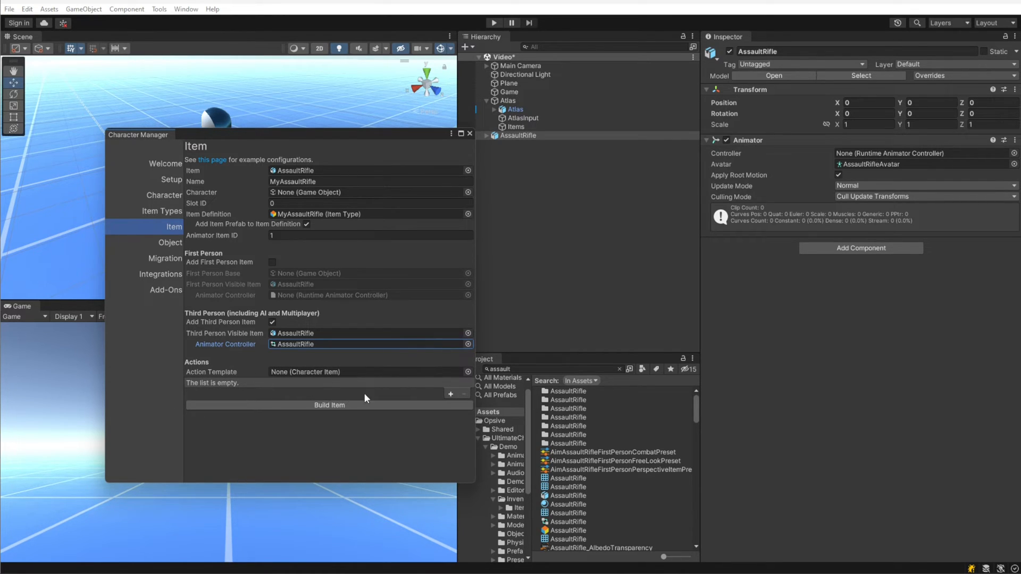
# Attach a Shootable action and start building the MyAssaultRifle item.
pyautogui.click(449, 394)
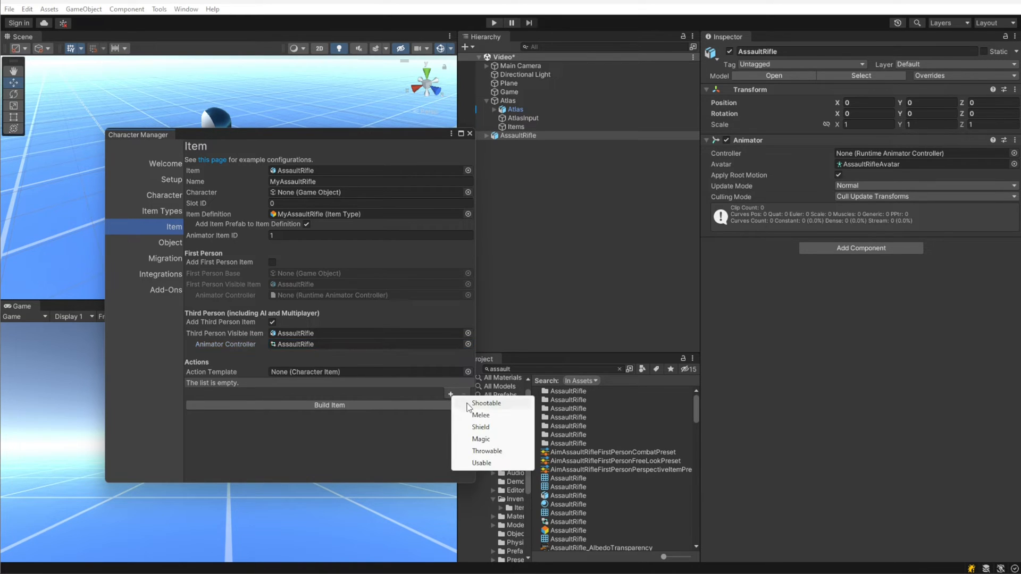
pyautogui.click(485, 403)
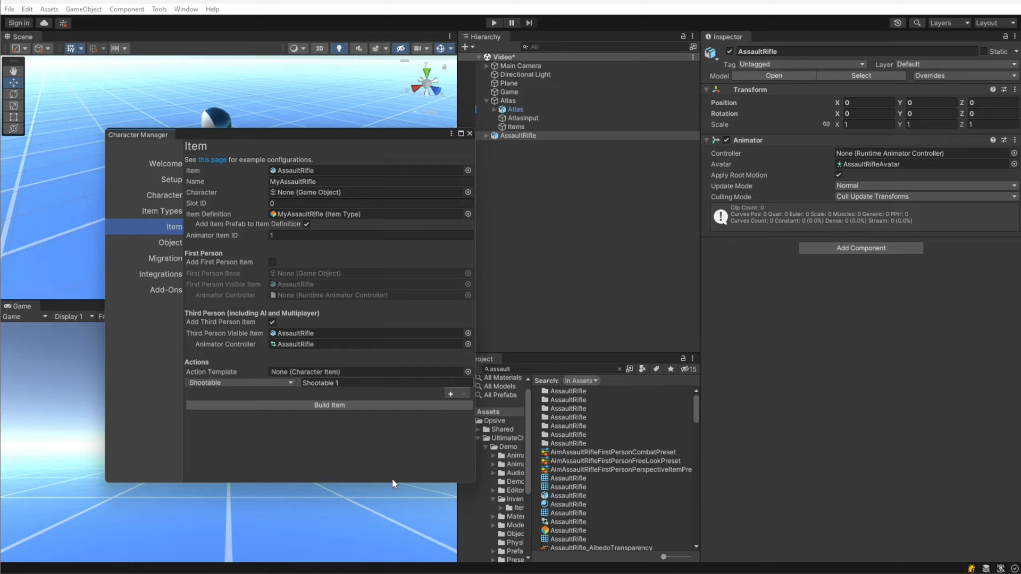
pyautogui.click(329, 406)
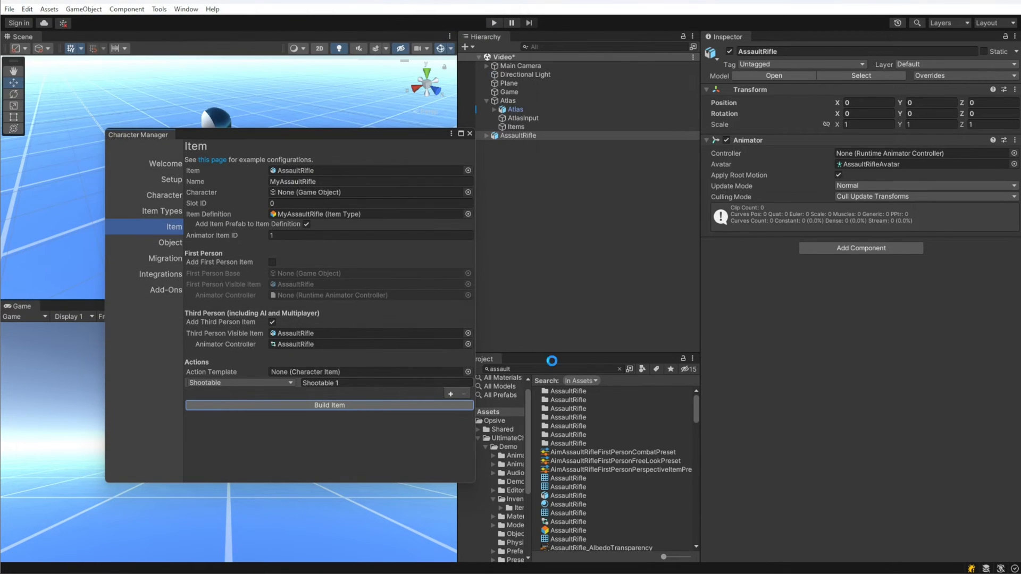
# Finish the build, clear the Project search, close the Character Manager, and exit Play mode.
pyautogui.click(329, 405)
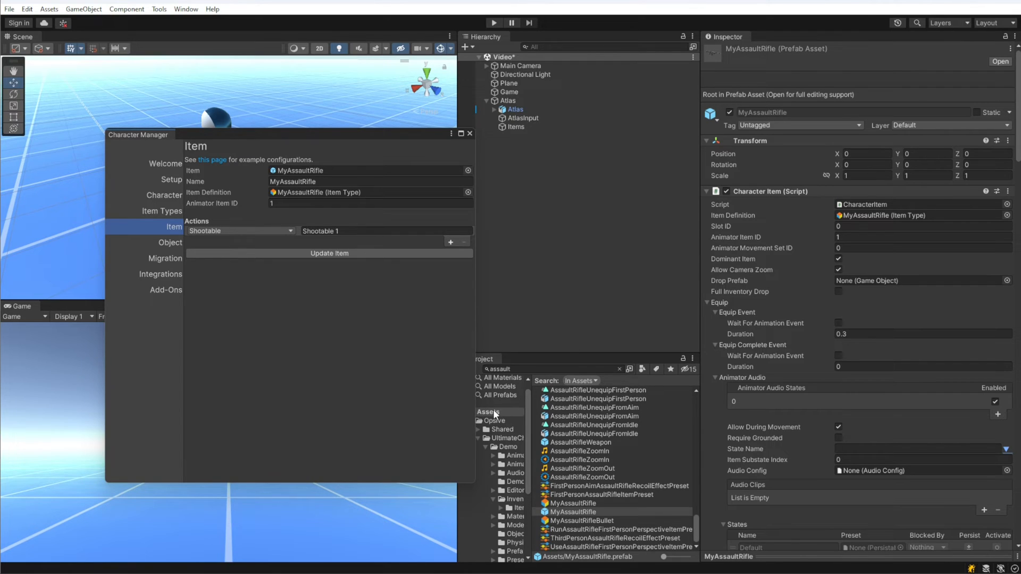
pyautogui.click(488, 411)
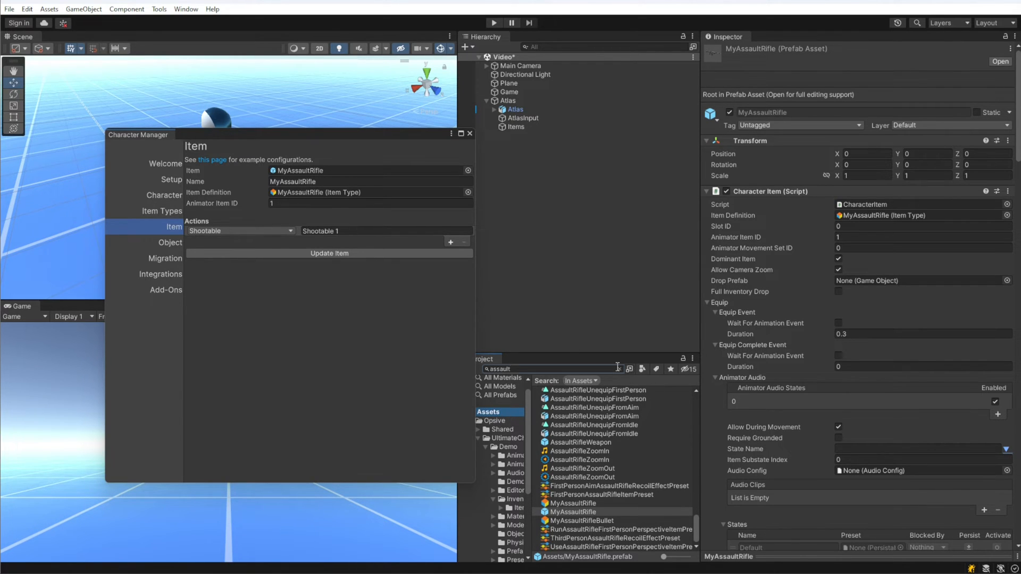
pyautogui.click(618, 369)
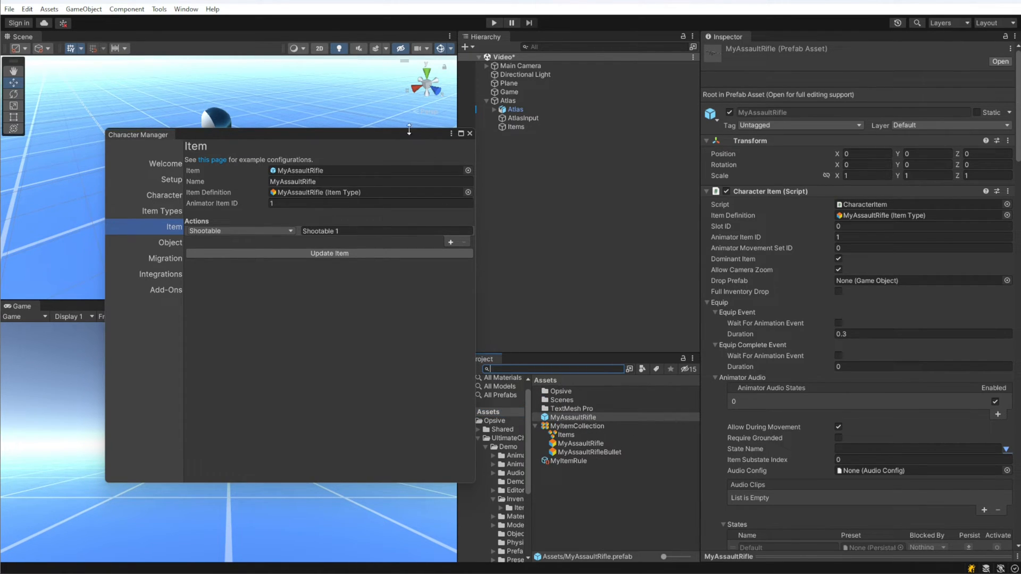
pyautogui.click(469, 134)
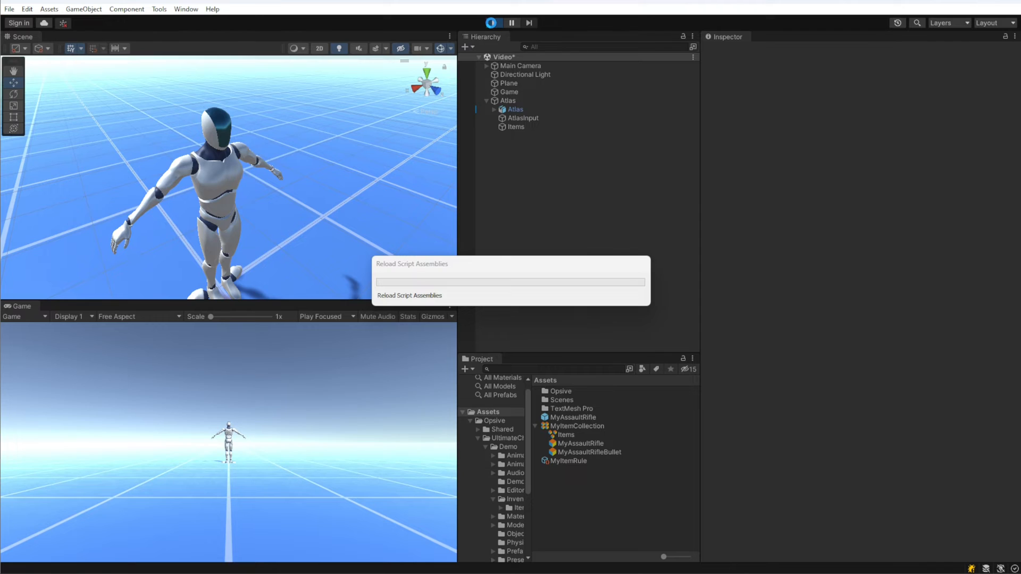
pyautogui.click(492, 23)
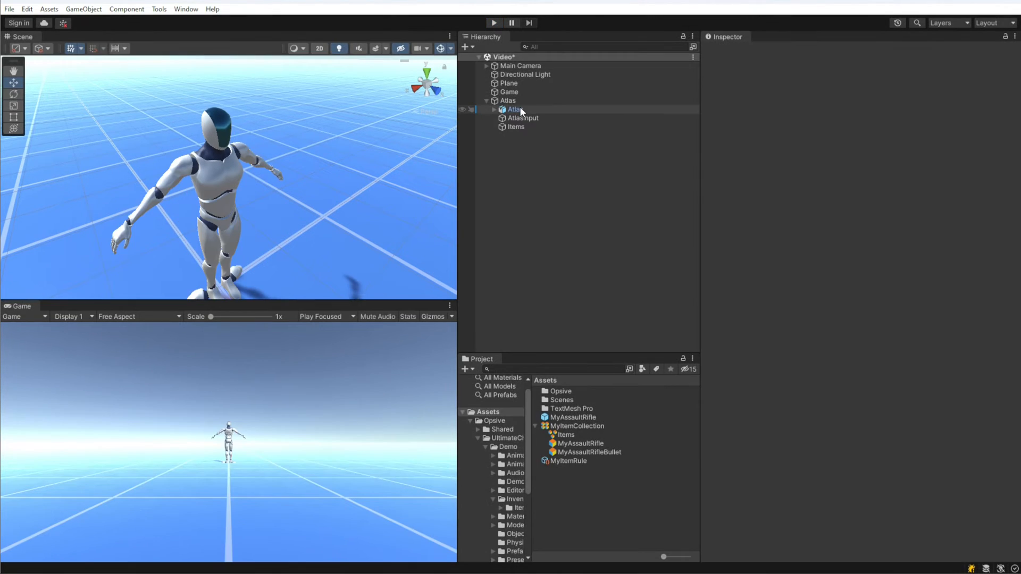
# Fill Atlas's default loadout with MyAssaultRifle ×1 and MyAssaultRifleBullet ×100.
pyautogui.click(508, 100)
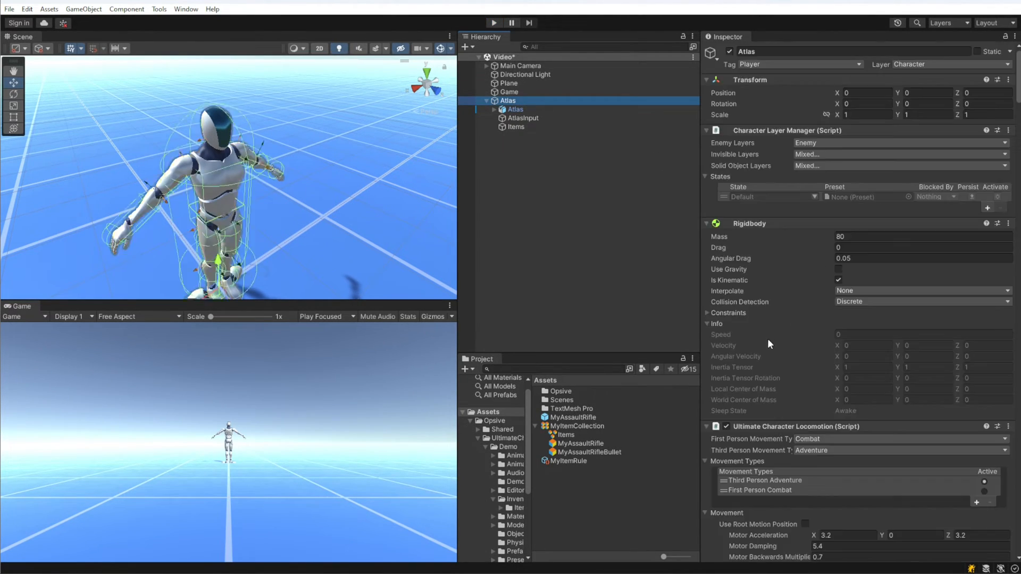
pyautogui.scroll(-3)
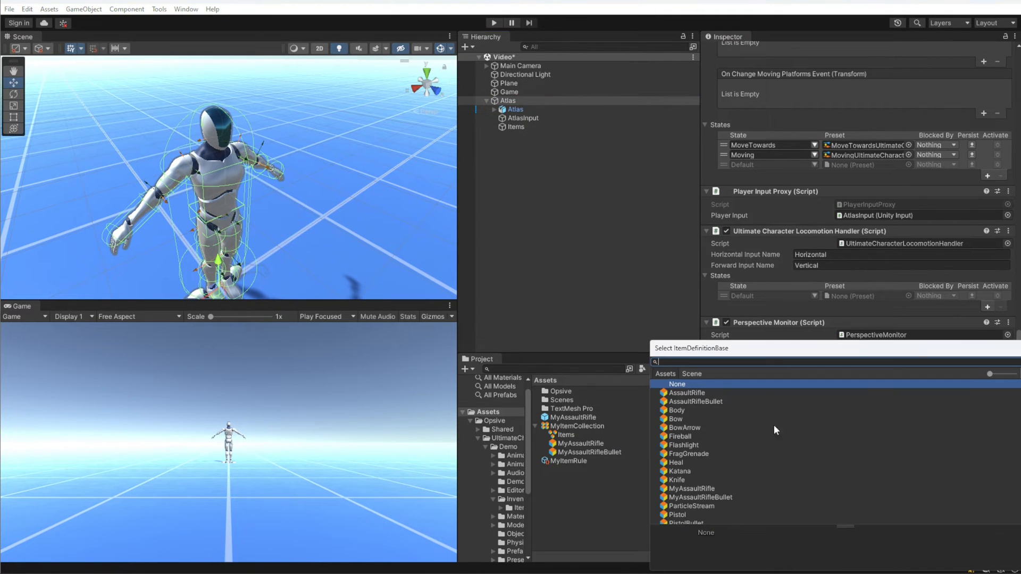
pyautogui.write('my')
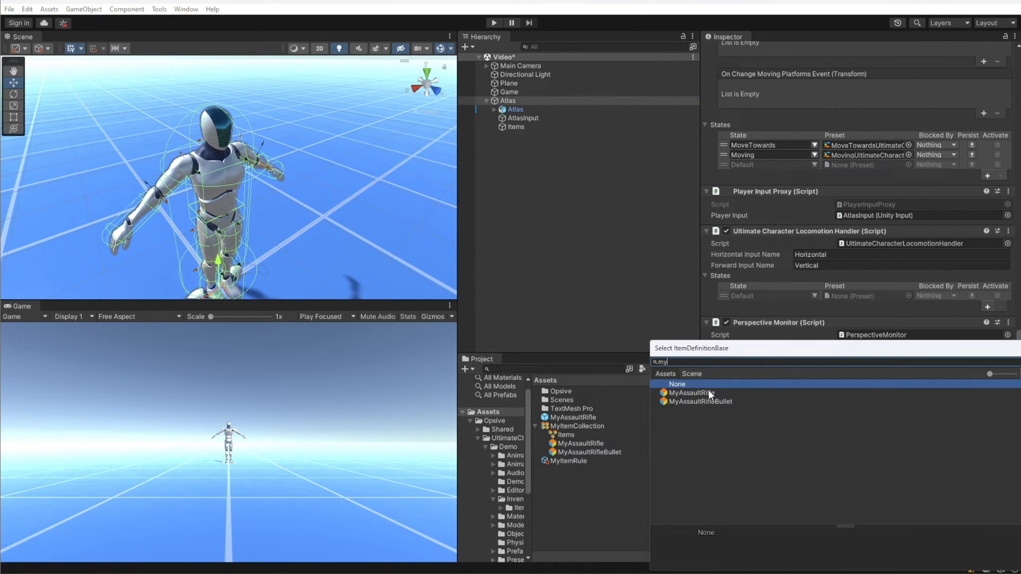
pyautogui.click(696, 393)
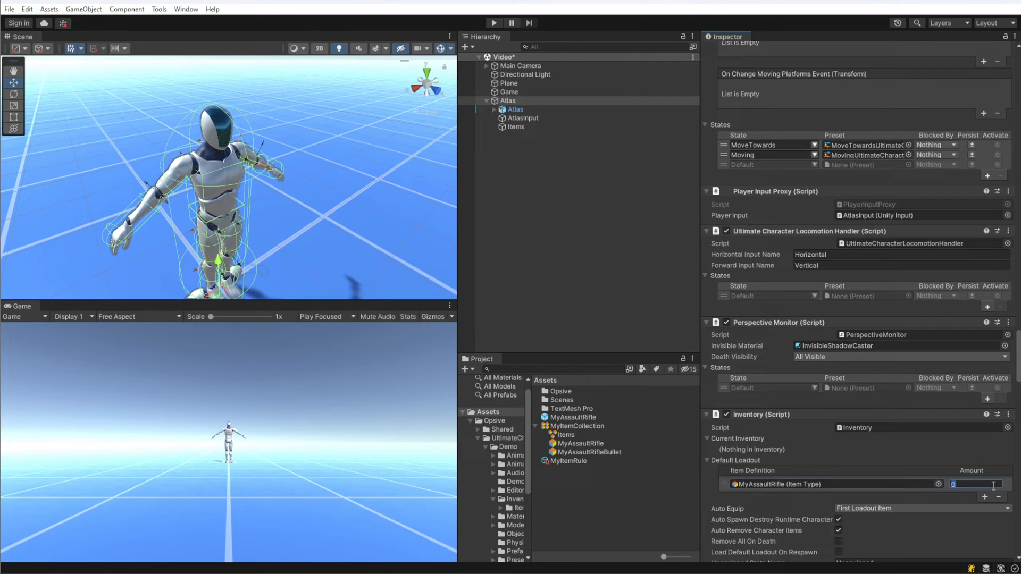
pyautogui.click(985, 496)
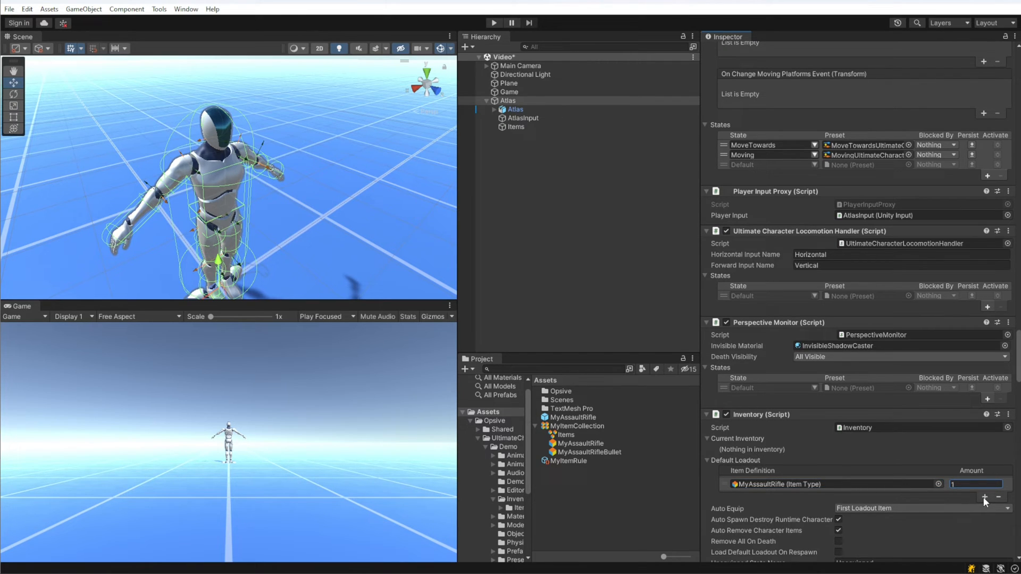
pyautogui.click(937, 484)
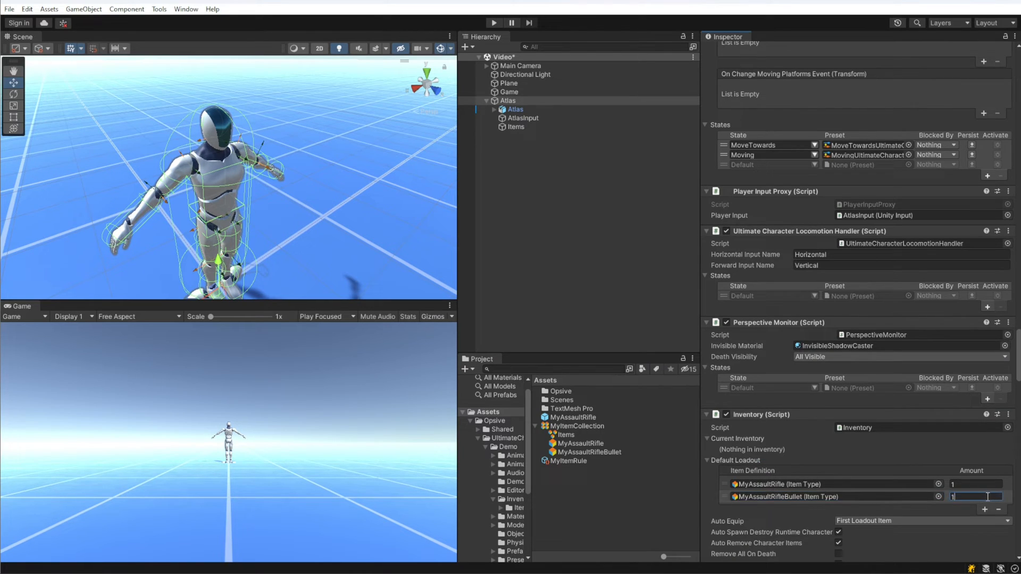
pyautogui.write('100')
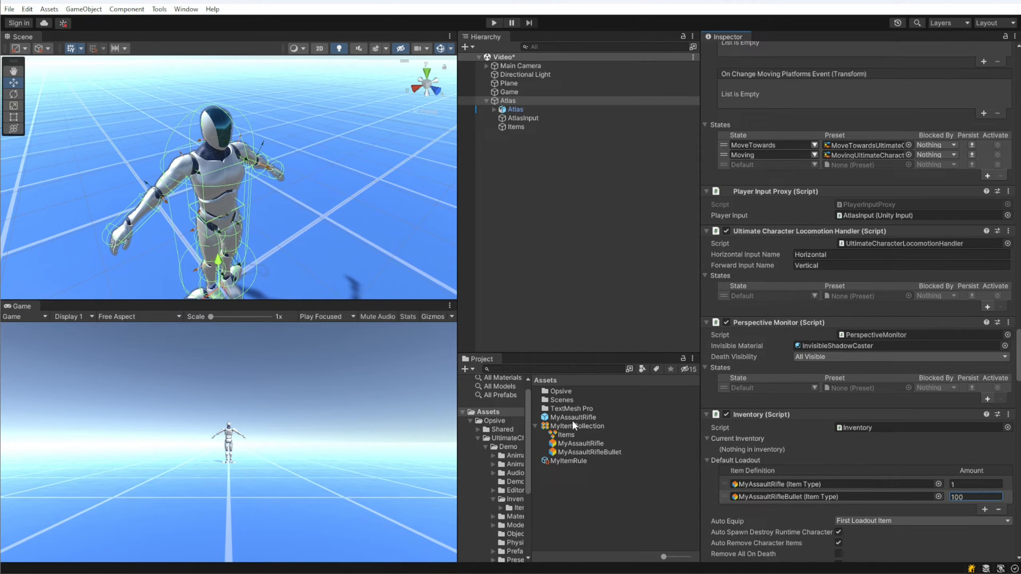
pyautogui.click(577, 426)
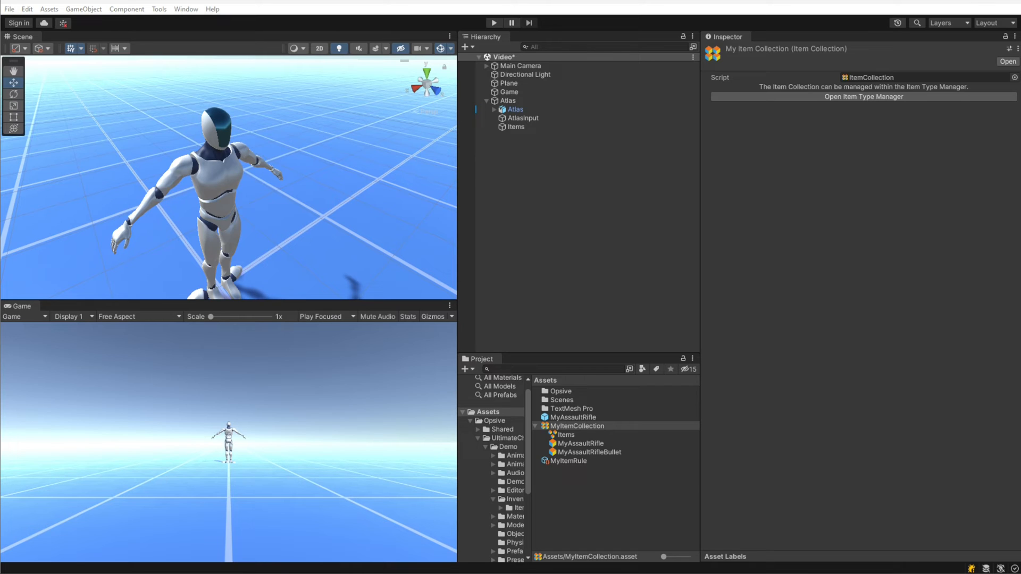
# Open MyItemCollection's Item Type Manager, ping the MyAssaultRifle prefab, then enter Play mode.
pyautogui.click(863, 96)
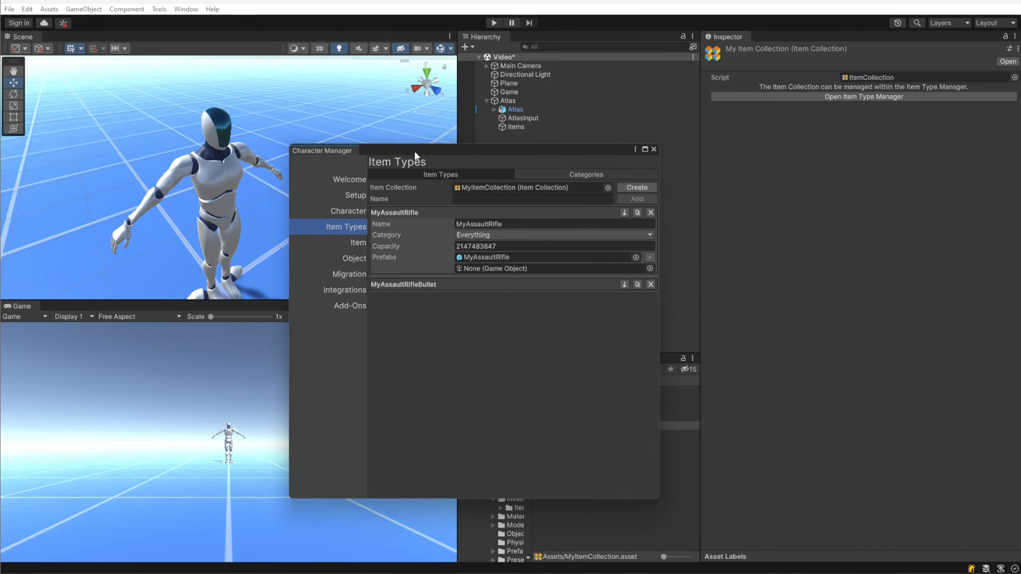
pyautogui.click(547, 256)
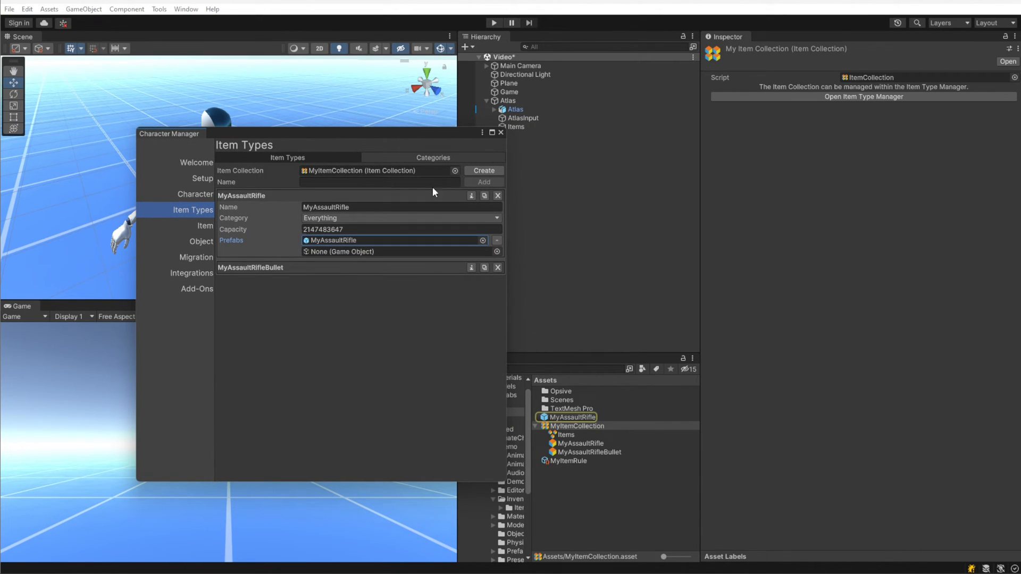
pyautogui.click(500, 133)
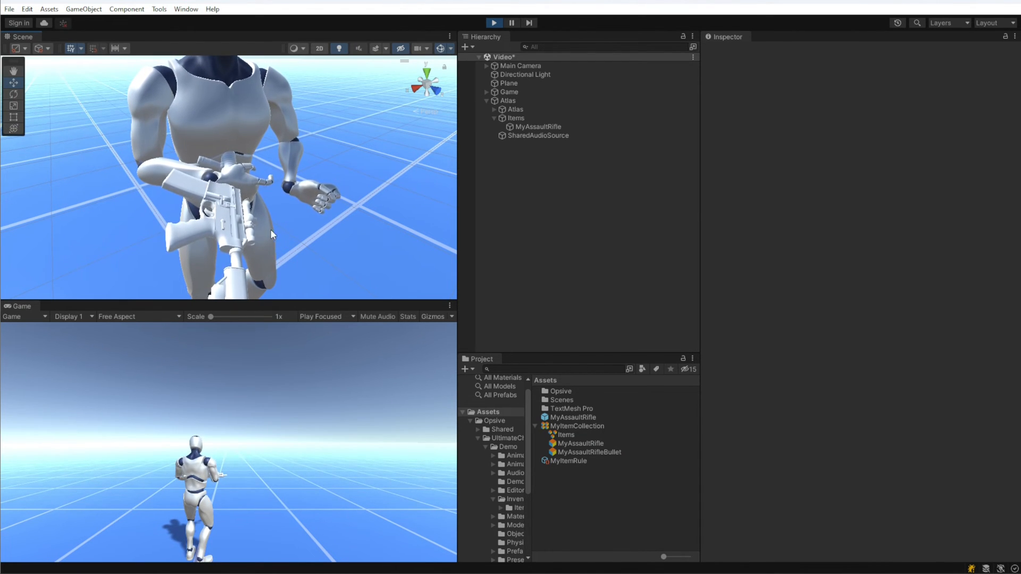
# Select the held rifle under ORG-hand.R > Items, then stop Play mode.
pyautogui.click(614, 301)
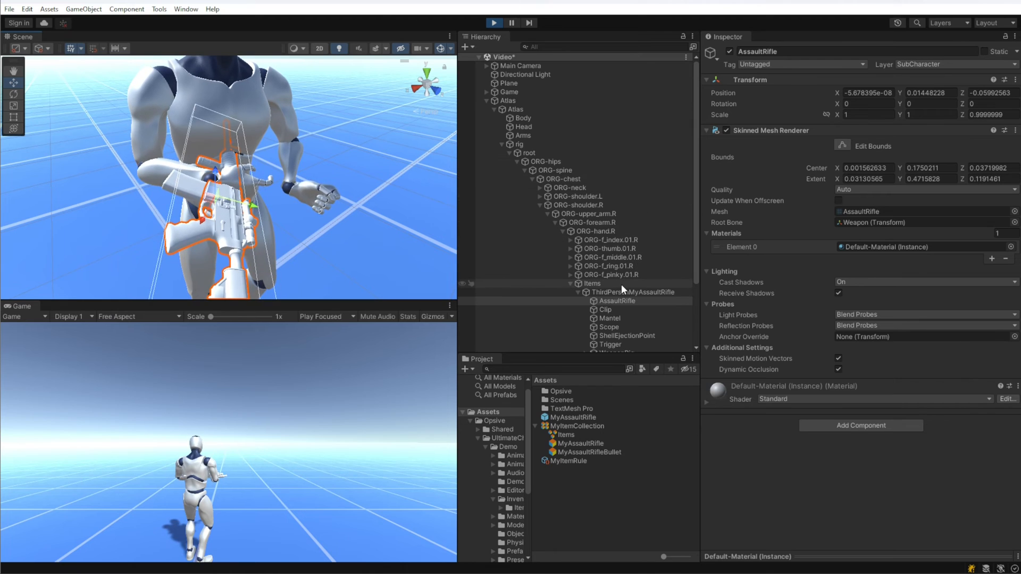
pyautogui.click(632, 292)
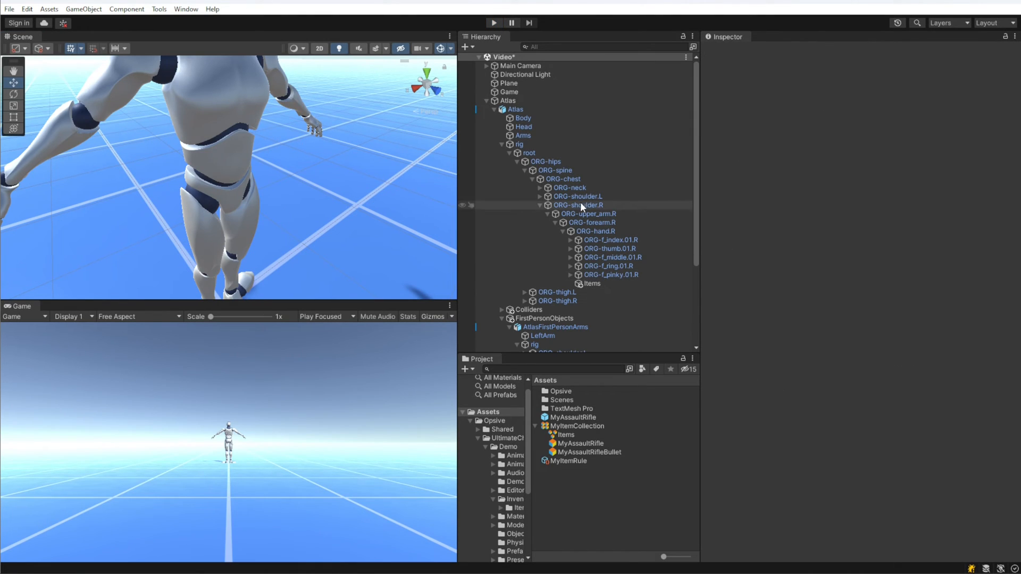
# Enter MyAssaultRifle's third-person Local Spawn Position as -0.0613, 0.3117, 0.0185.
pyautogui.click(580, 417)
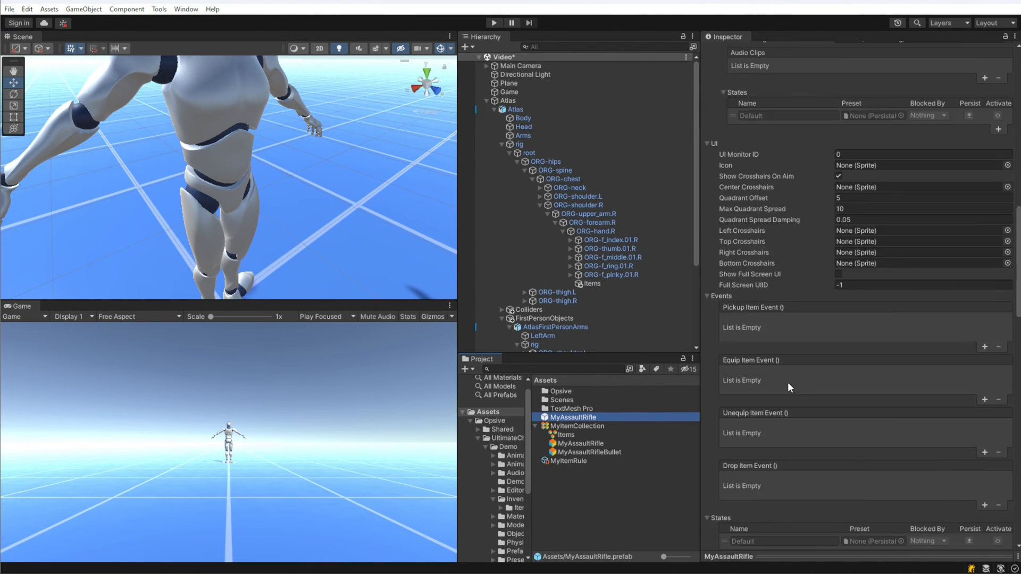
pyautogui.scroll(-3)
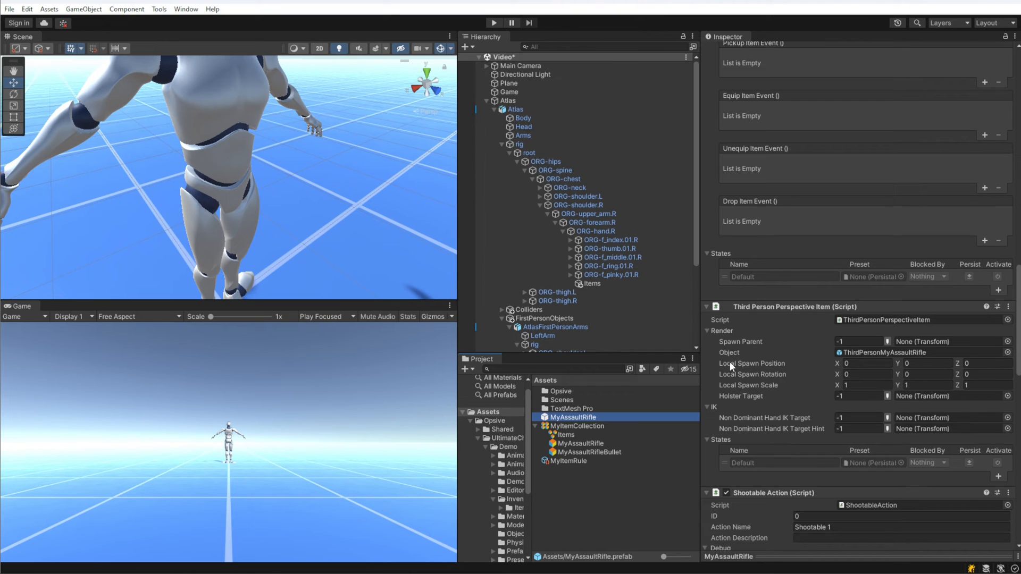
pyautogui.moveTo(791, 374)
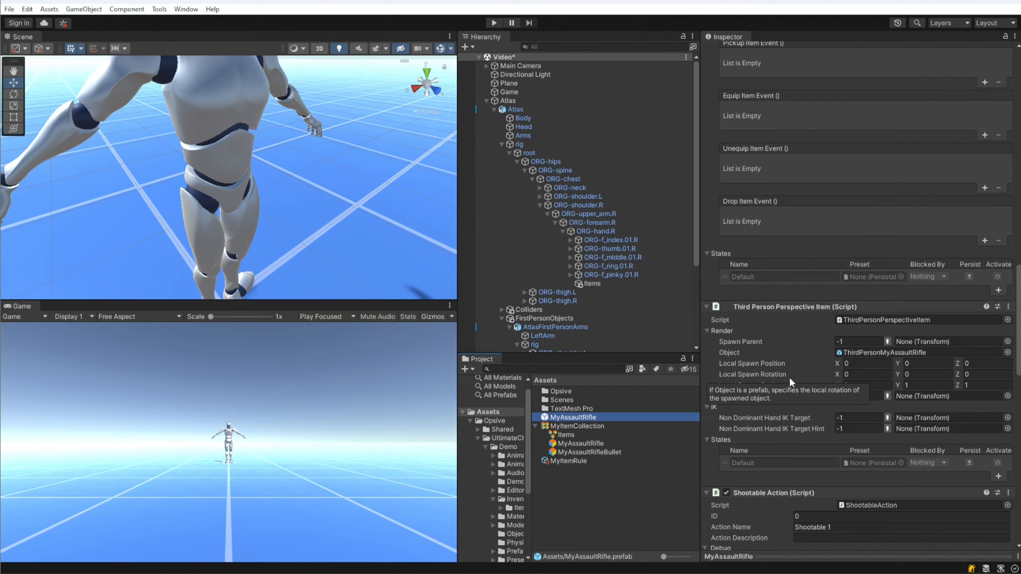
pyautogui.click(867, 363)
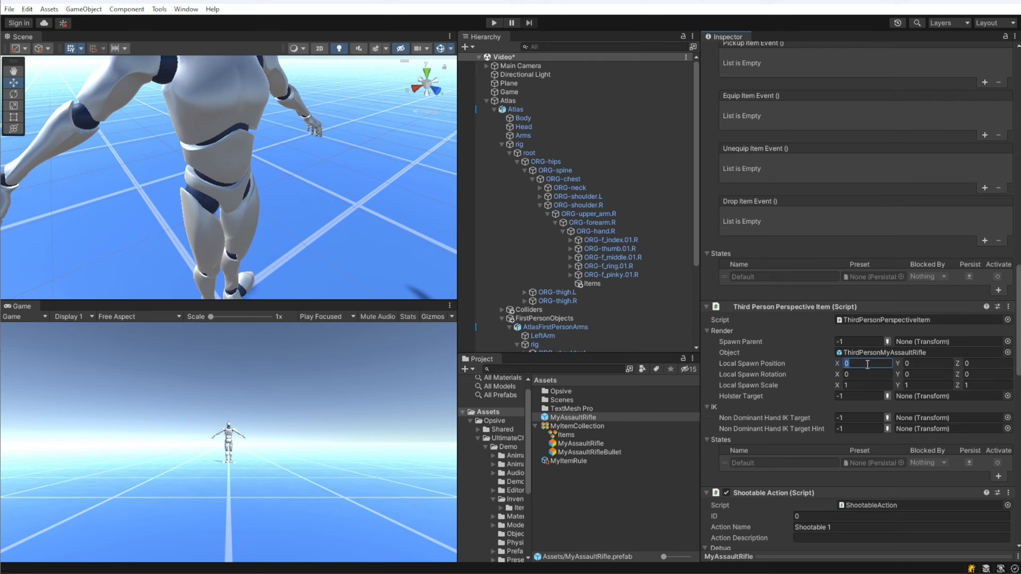
pyautogui.write('-.')
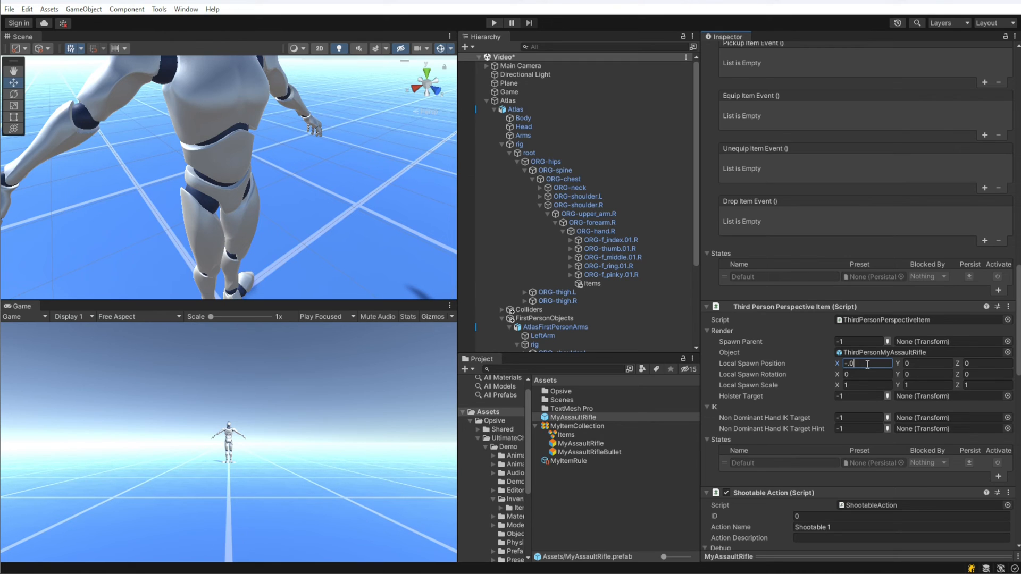
# Enter the third-person Local Spawn Rotation as -81.75, -129.705, 229.525.
pyautogui.click(987, 363)
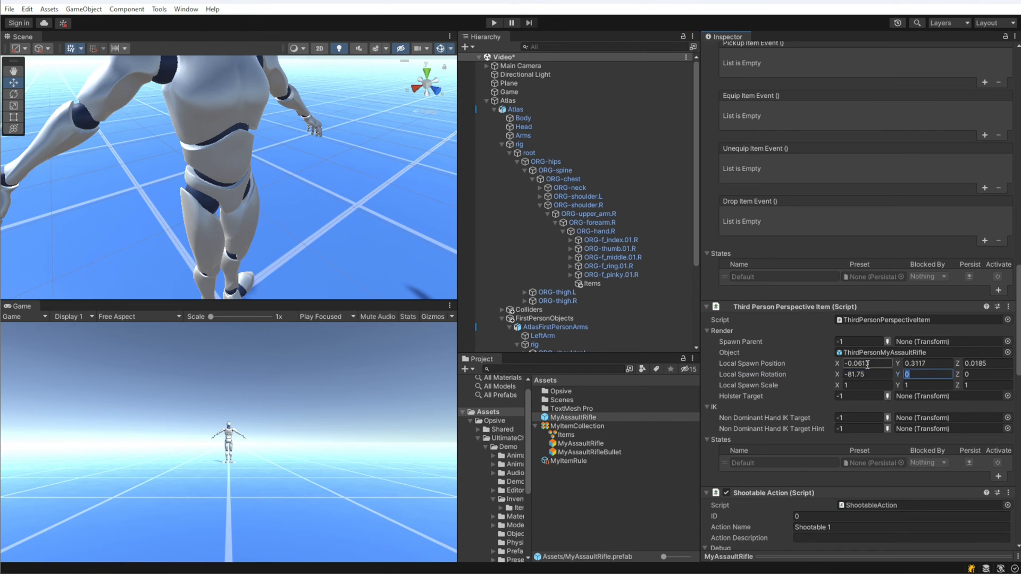
pyautogui.write('-129.705')
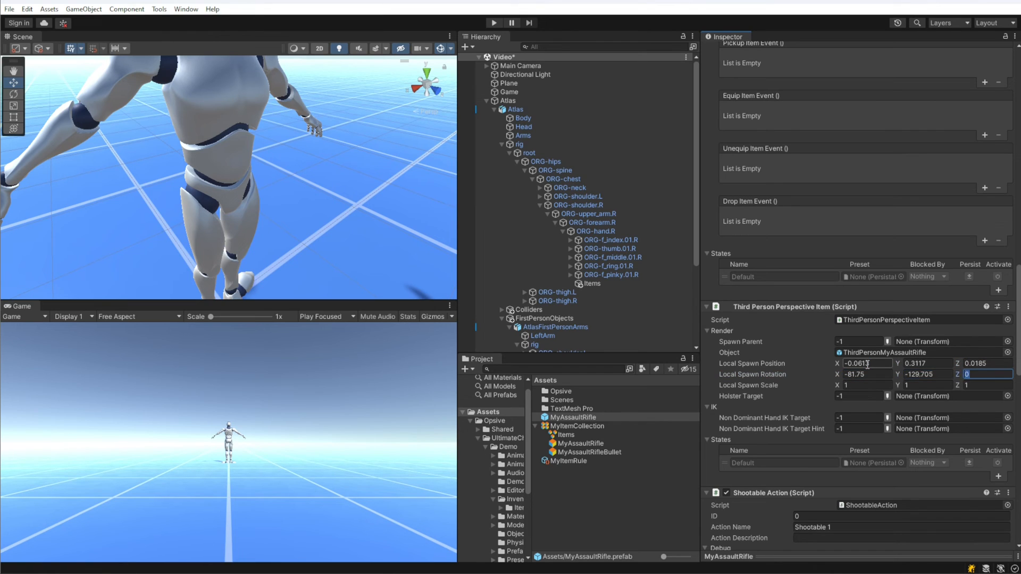
pyautogui.write('229.525')
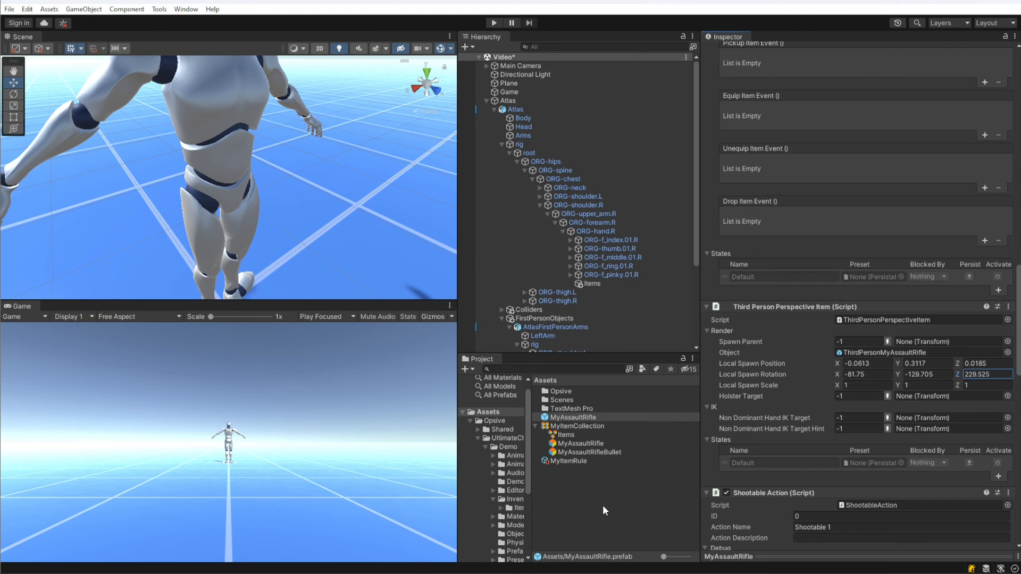